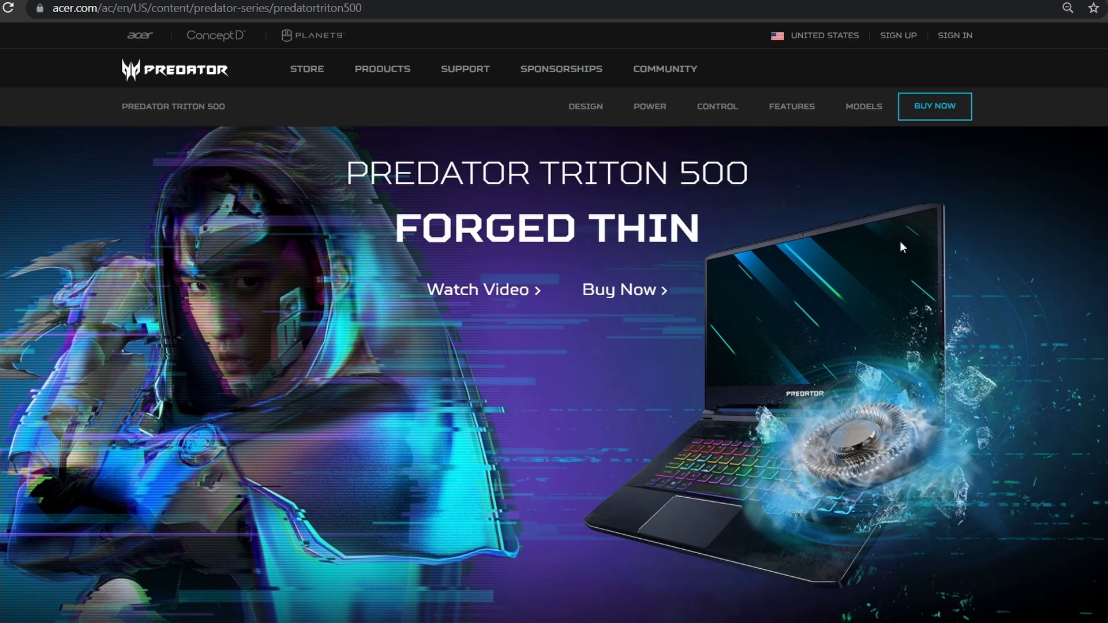
{"action": "scroll", "scroll_direction": "down", "scroll_amount": 3}
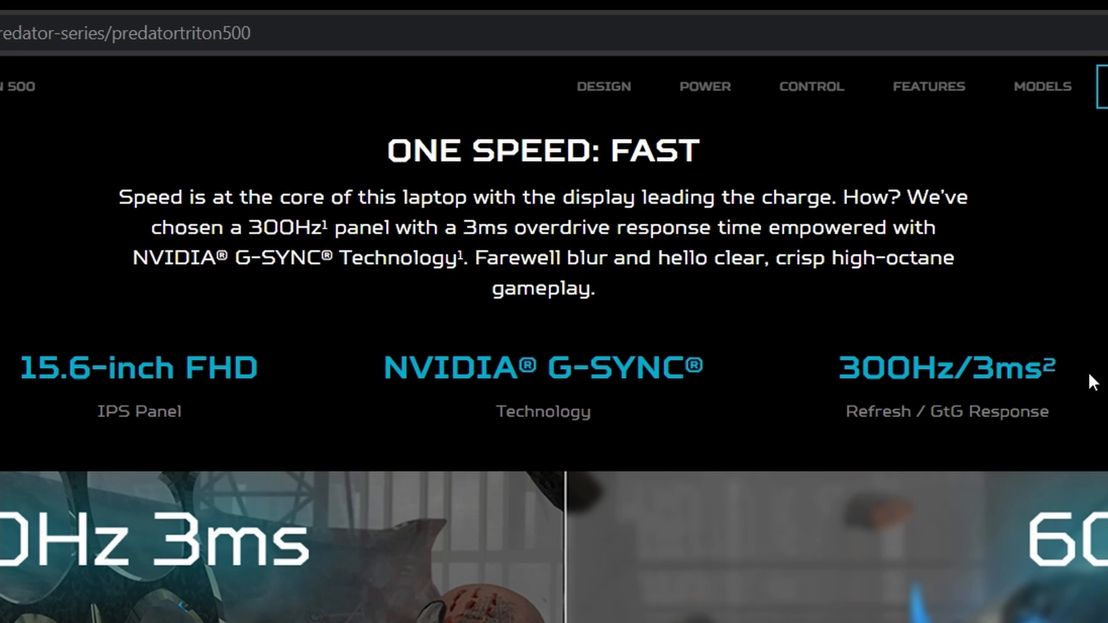
{"action": "mouse_move", "coordinate": [606, 507]}
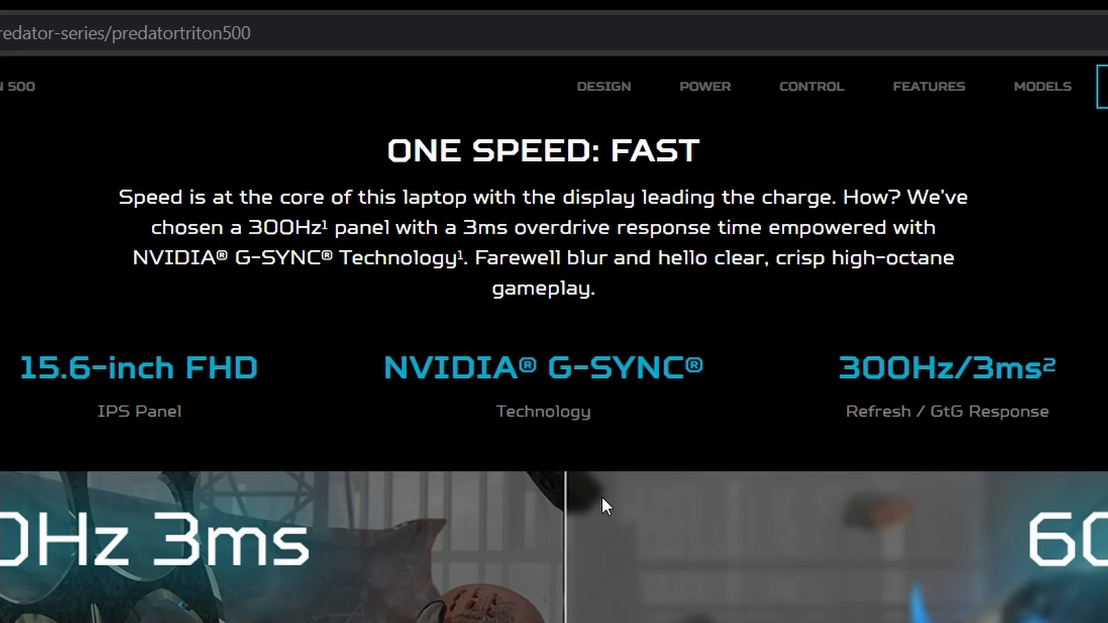
{"action": "mouse_move", "coordinate": [610, 500]}
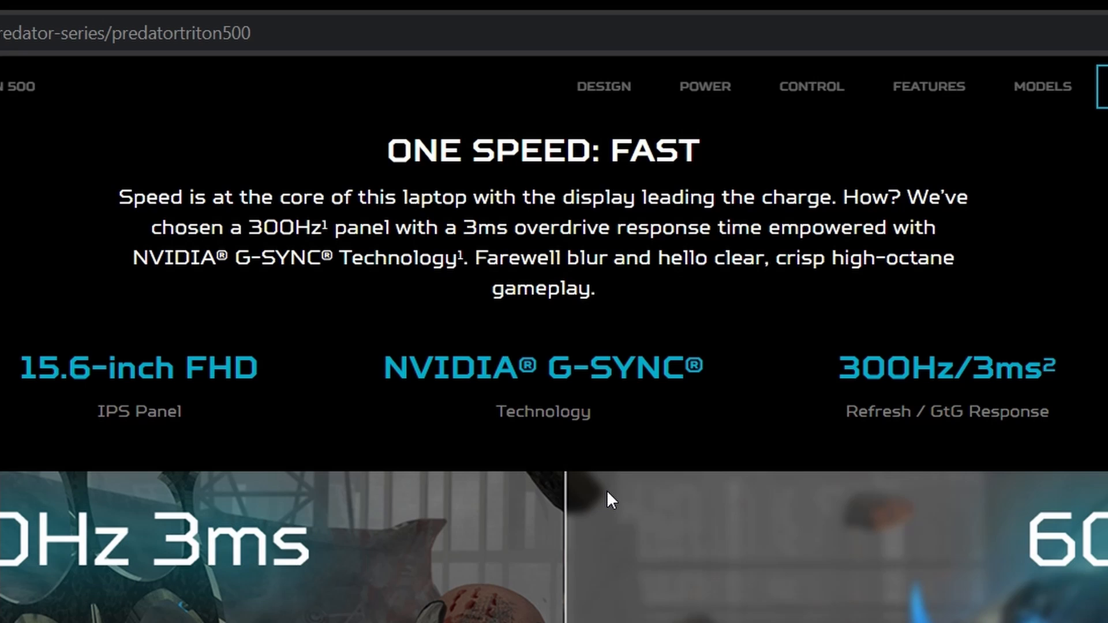
{"action": "scroll", "scroll_direction": "down", "scroll_amount": 3}
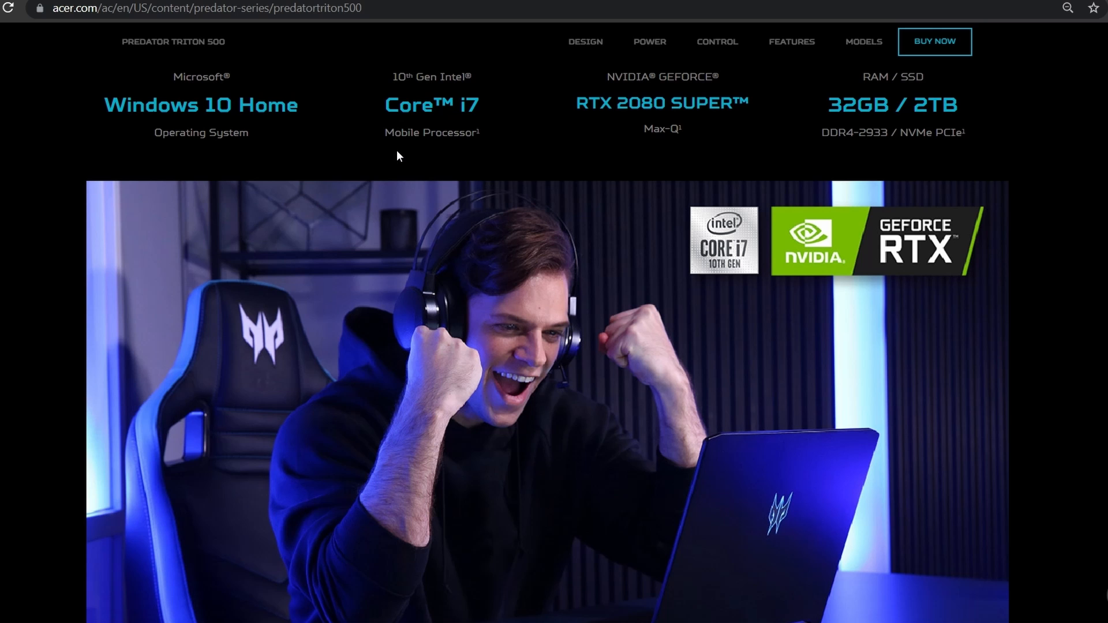
{"action": "scroll", "scroll_direction": "down", "scroll_amount": 3}
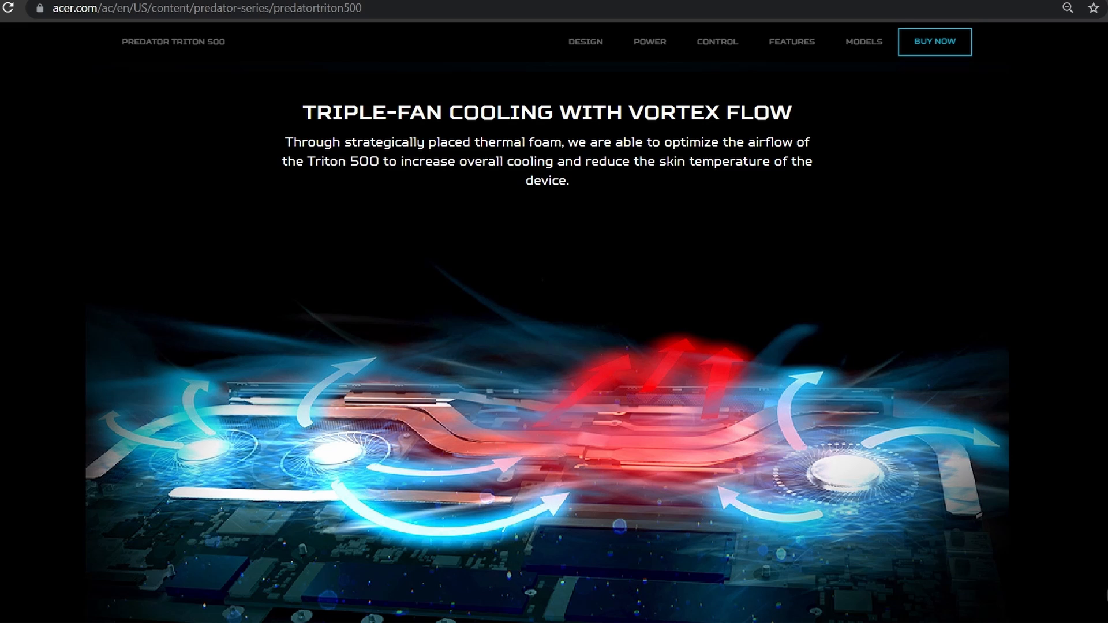
{"action": "scroll", "scroll_direction": "down", "scroll_amount": 3}
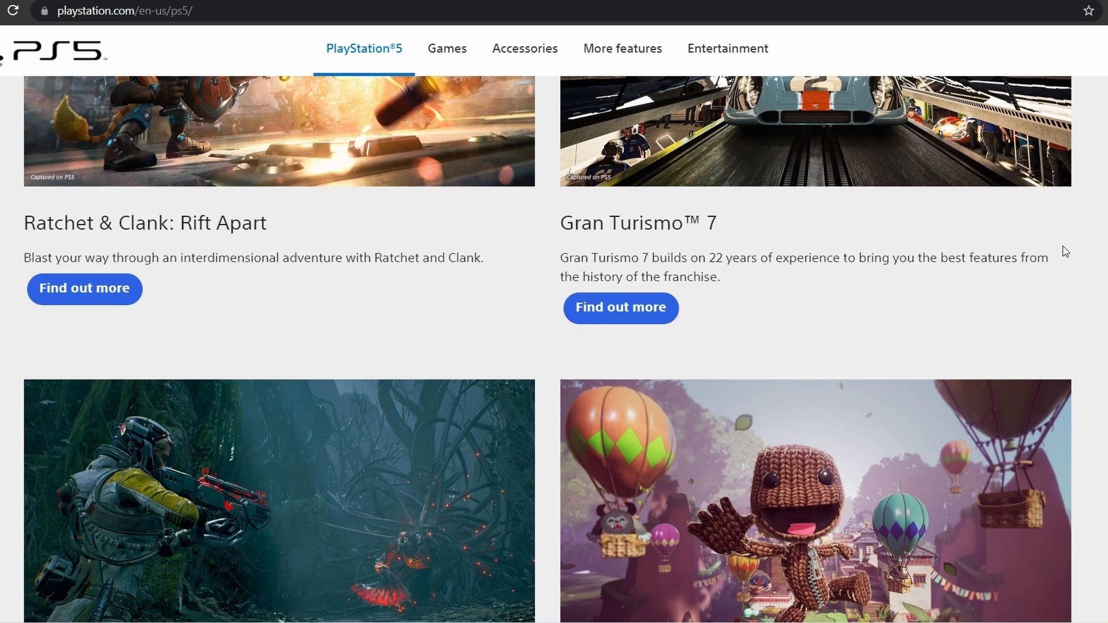
{"action": "scroll", "scroll_direction": "down", "scroll_amount": 3}
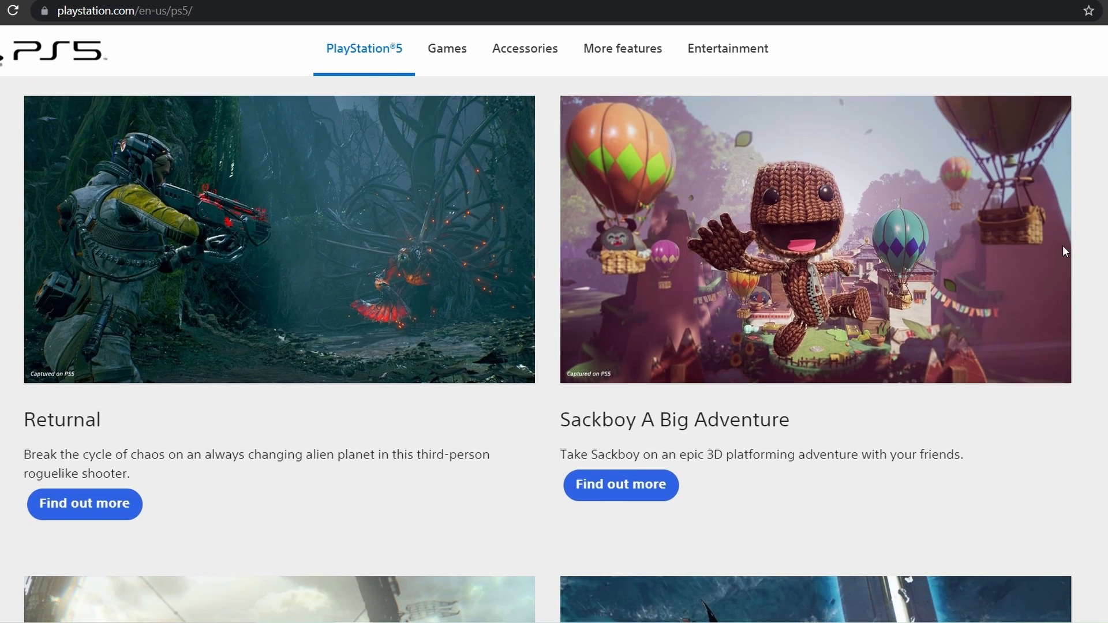